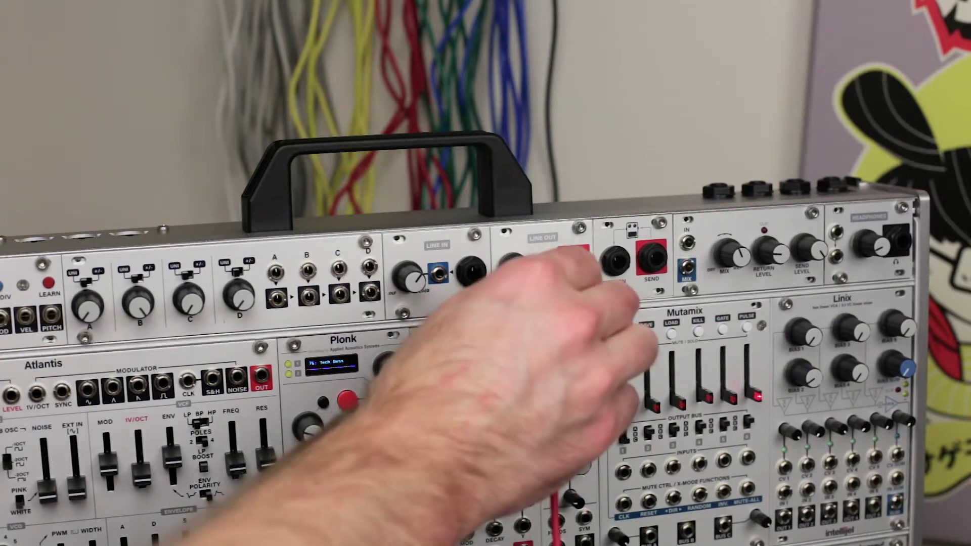
click(568, 269)
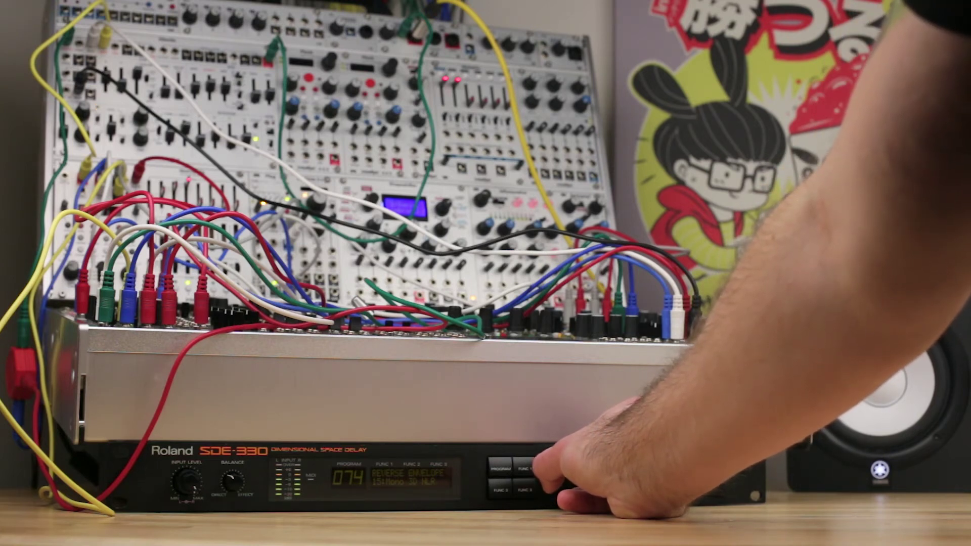
click(527, 471)
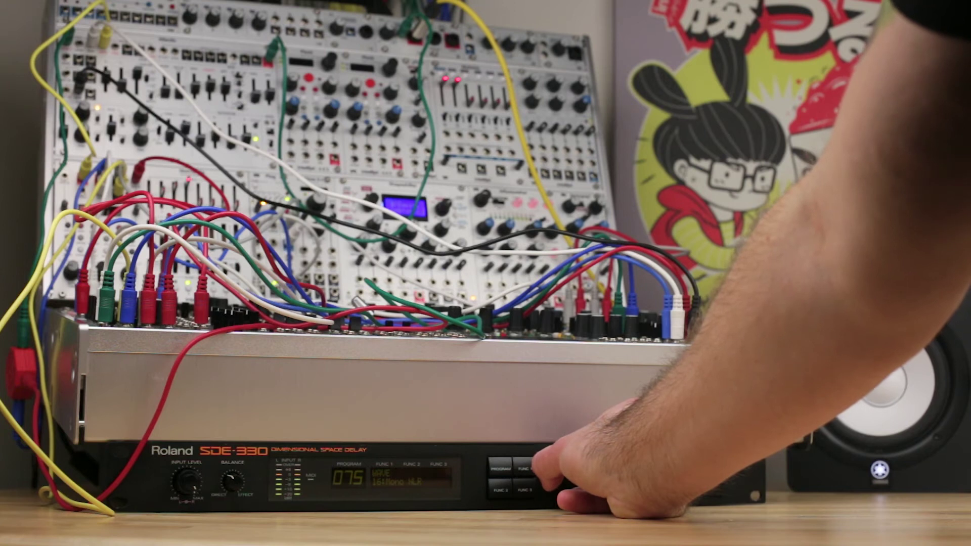